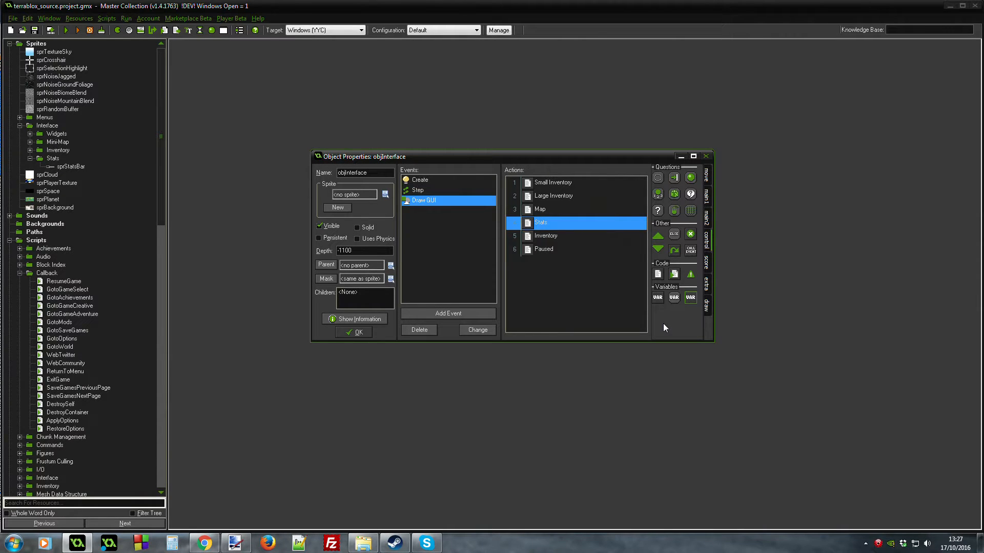
mouse_move(669, 319)
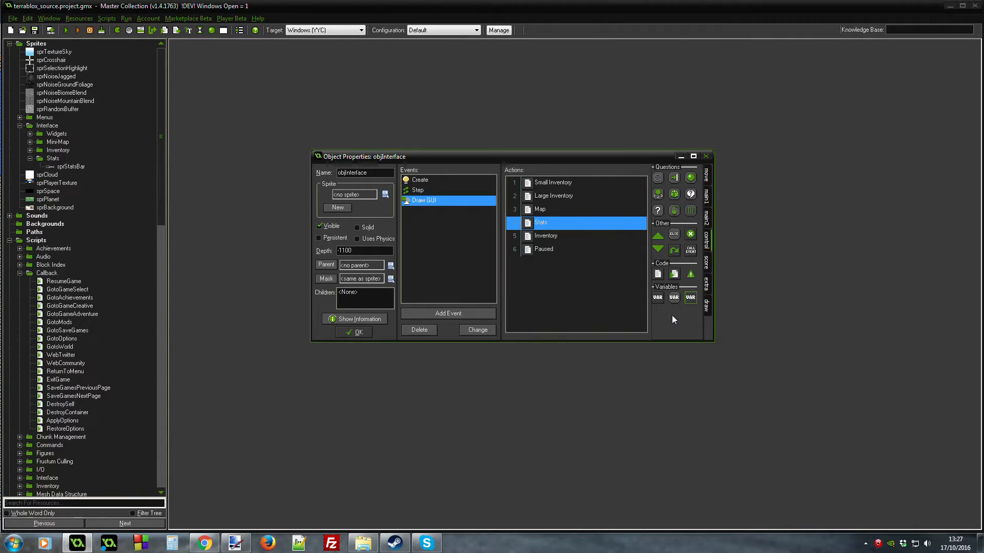
mouse_move(683, 326)
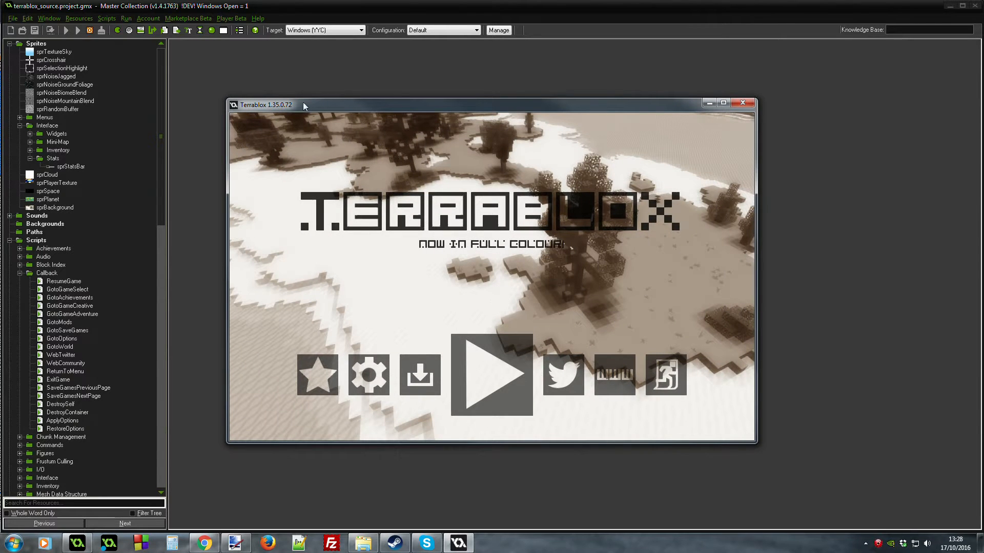
mouse_move(469, 313)
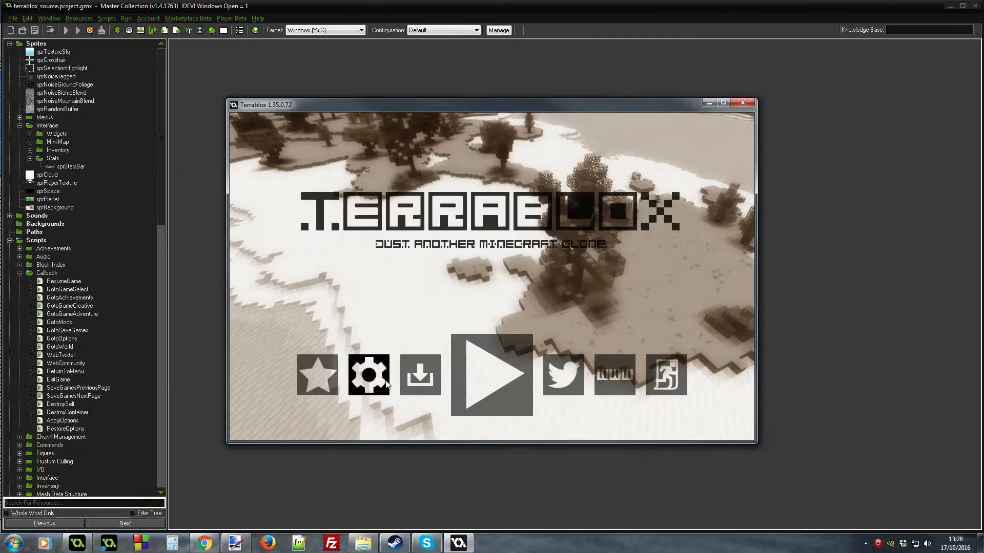
Open the gear Options menu showing 1024x768 resolution, near view distance, medium framerate, clouds off
left_click(368, 375)
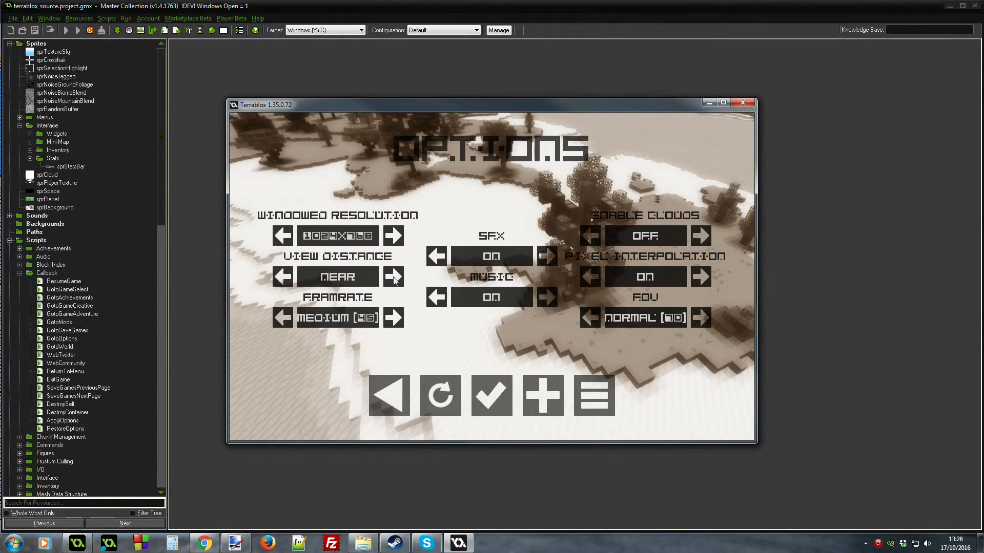
mouse_move(339, 275)
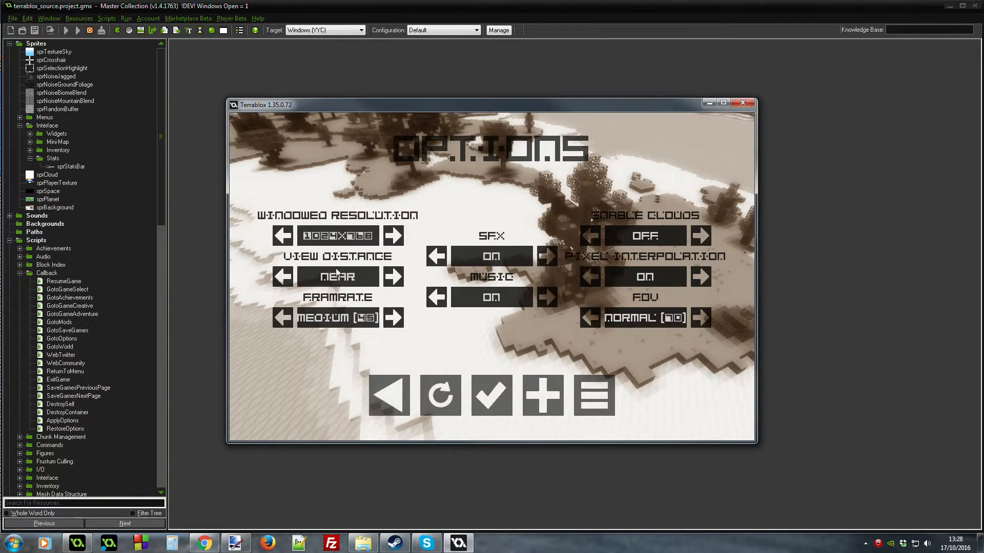
mouse_move(307, 218)
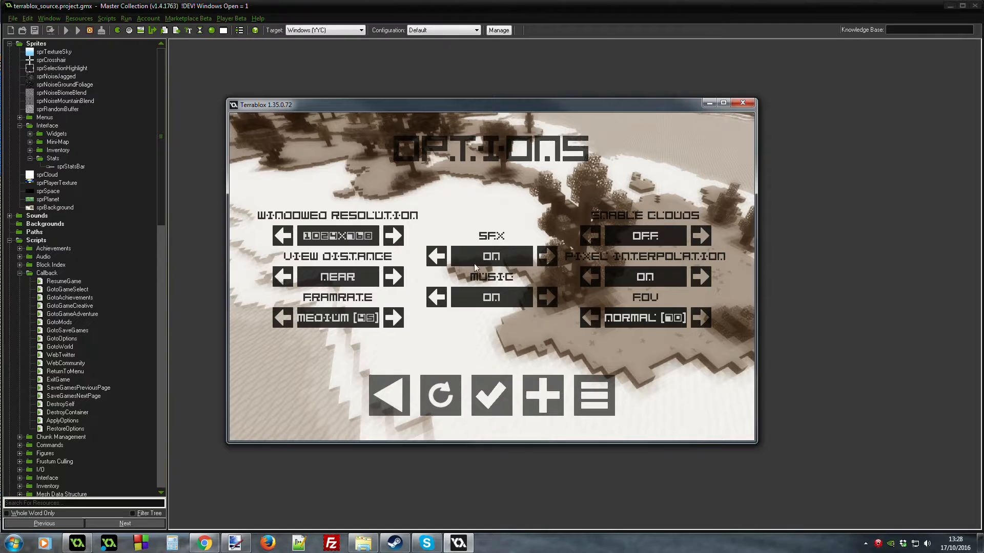
mouse_move(640, 226)
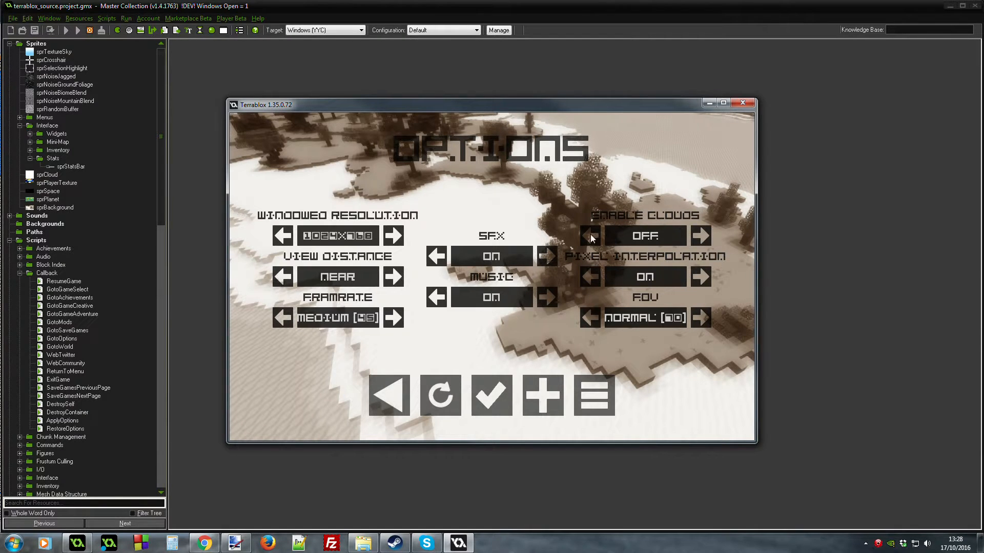
mouse_move(646, 245)
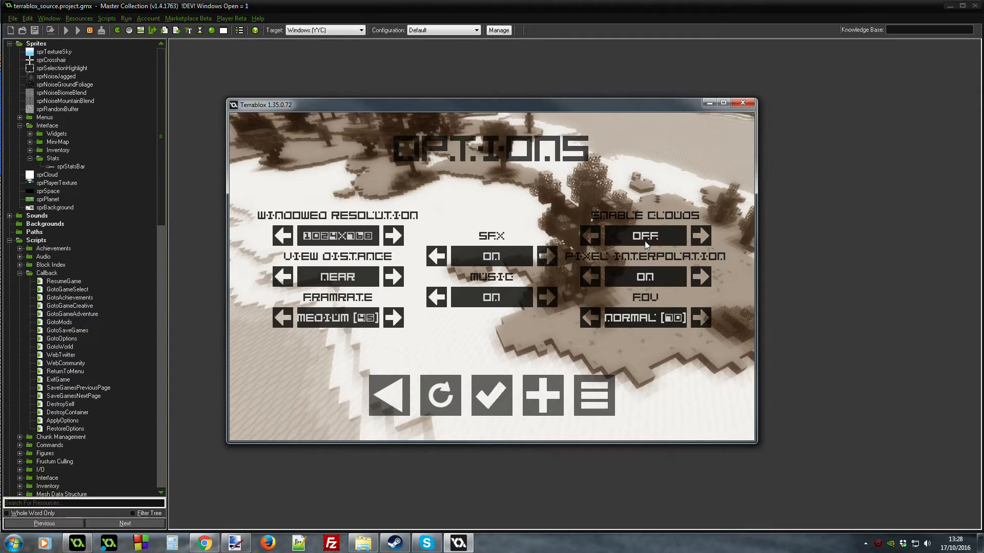
mouse_move(643, 212)
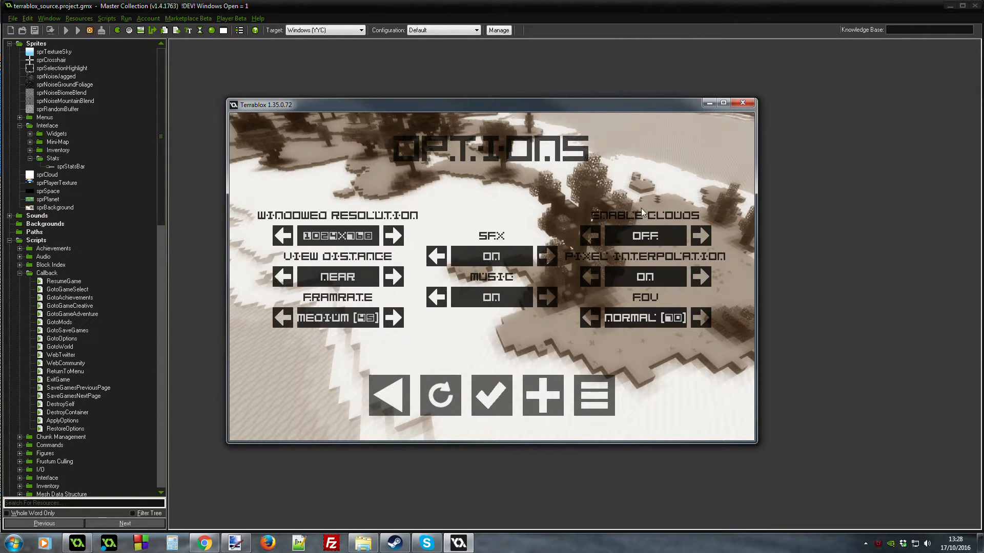
mouse_move(651, 205)
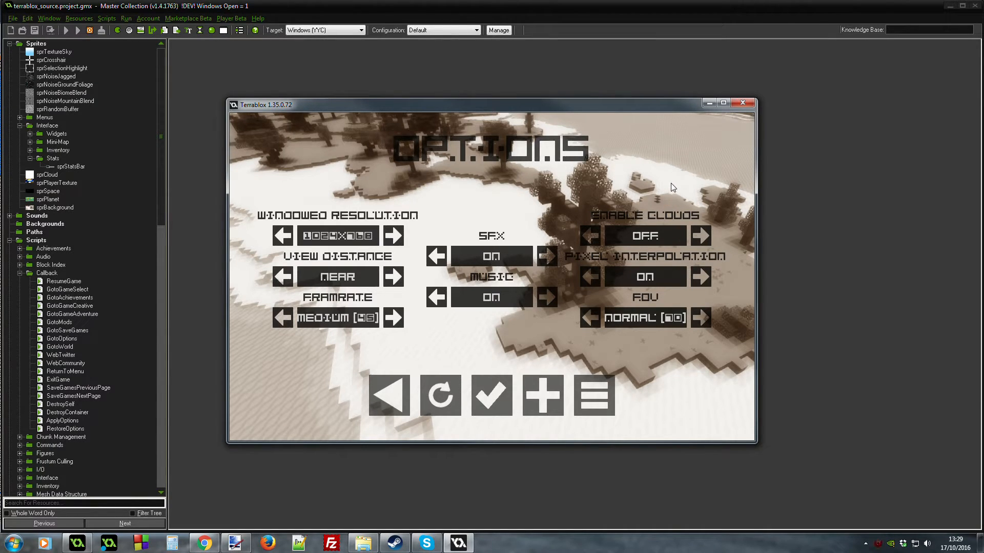
mouse_move(664, 196)
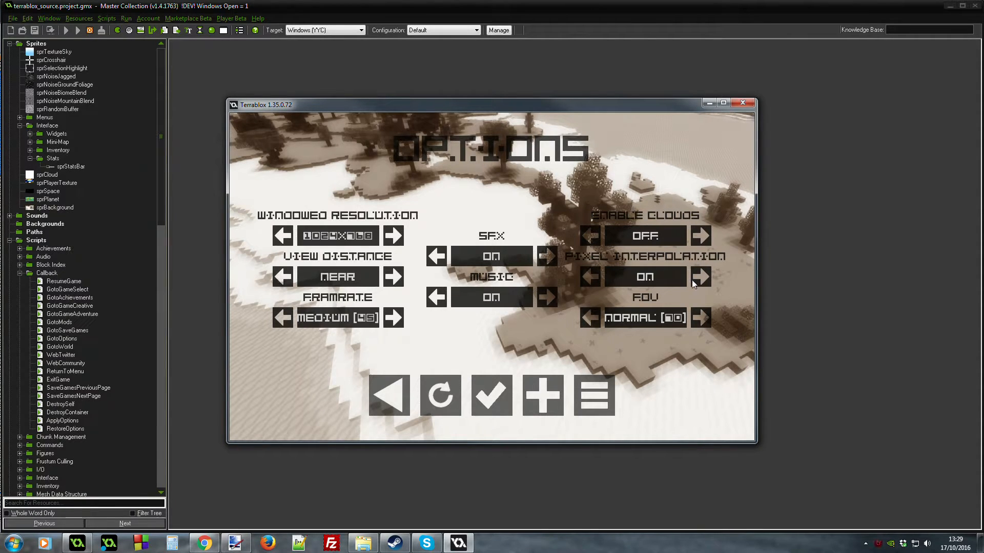
mouse_move(600, 319)
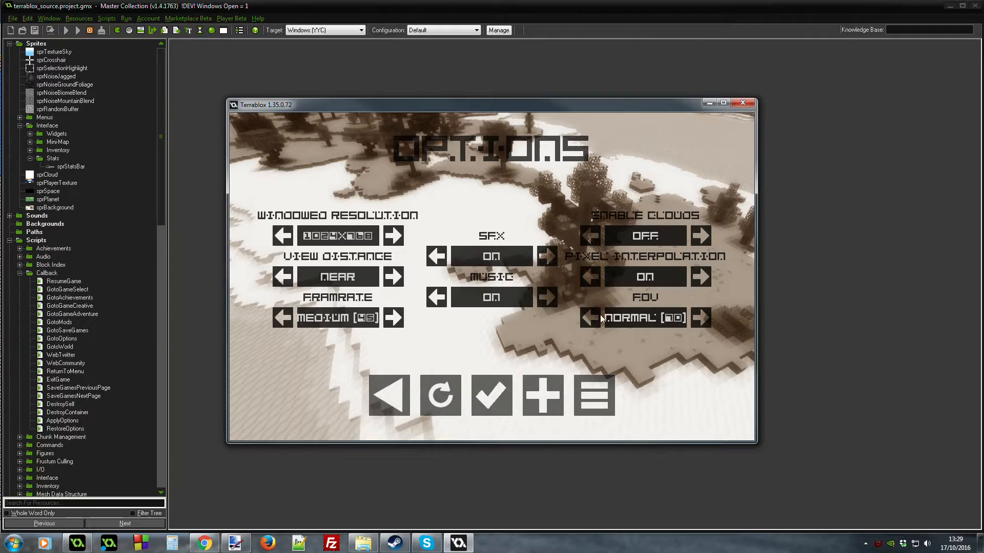
mouse_move(737, 341)
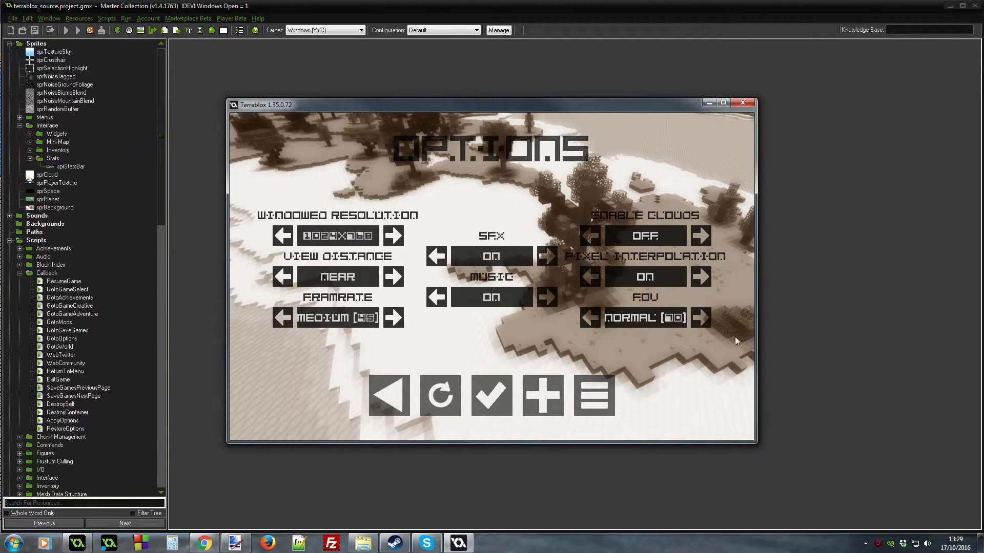
mouse_move(635, 328)
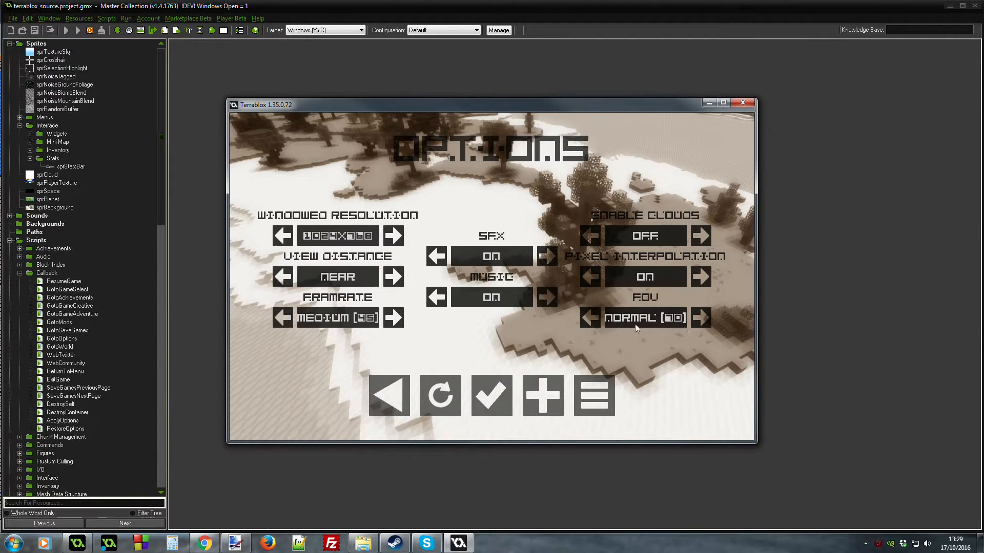
mouse_move(693, 327)
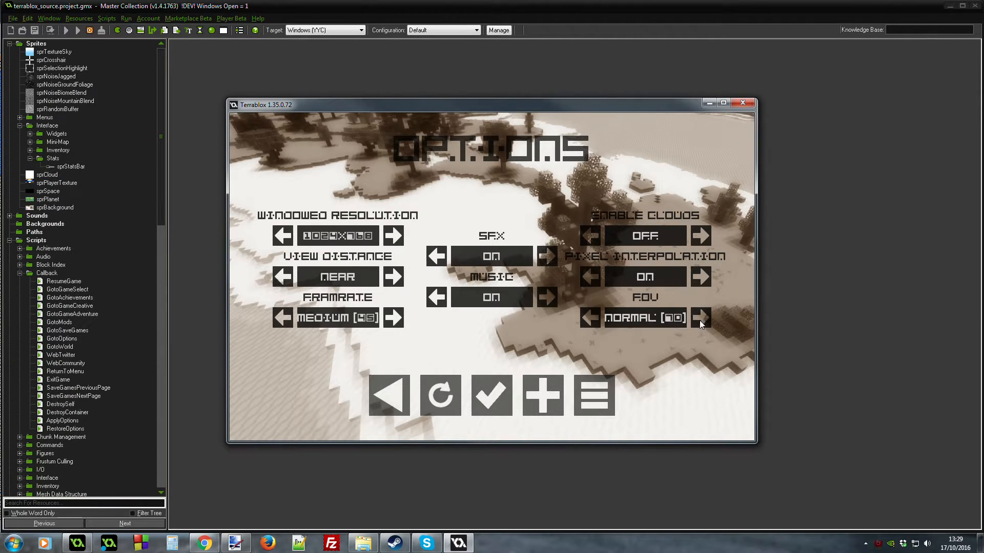
mouse_move(606, 321)
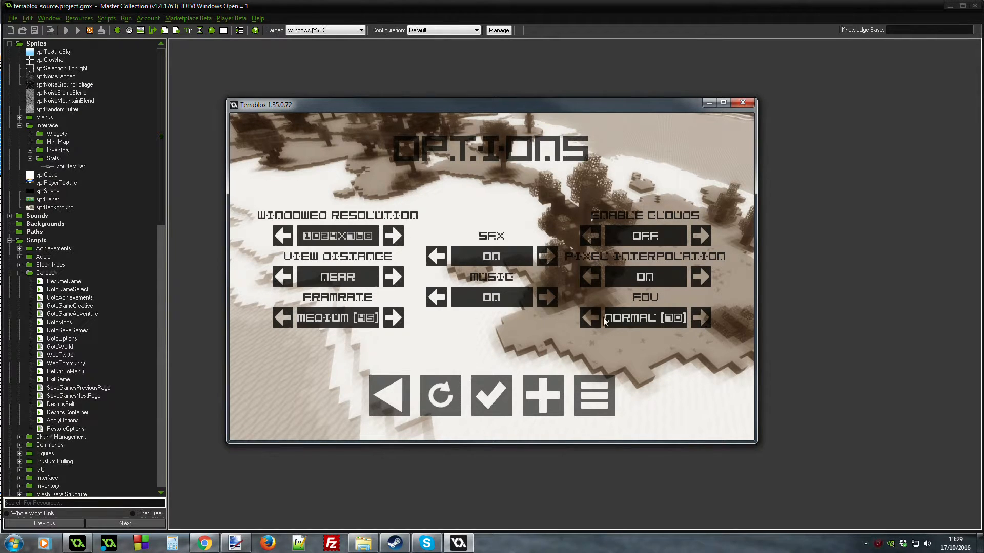
mouse_move(539, 339)
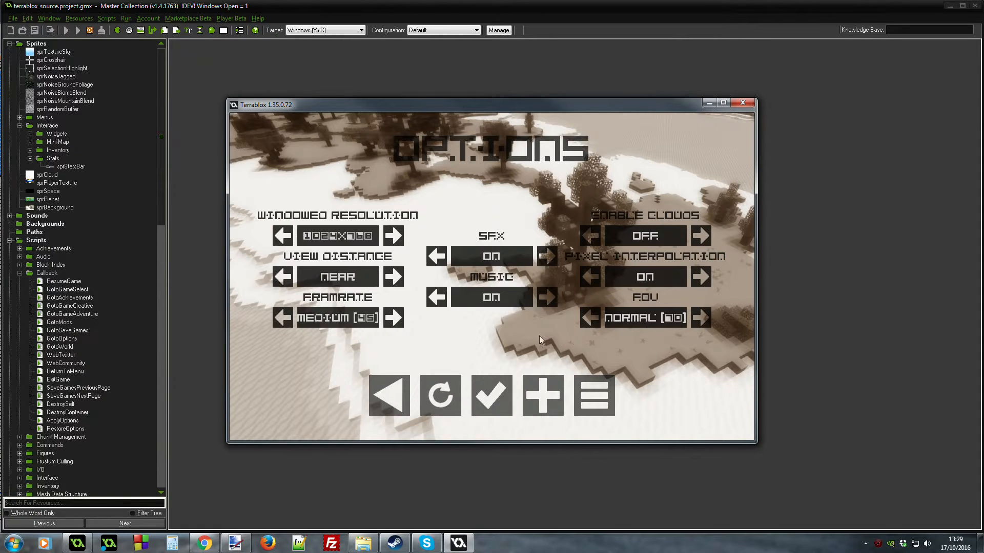
mouse_move(603, 355)
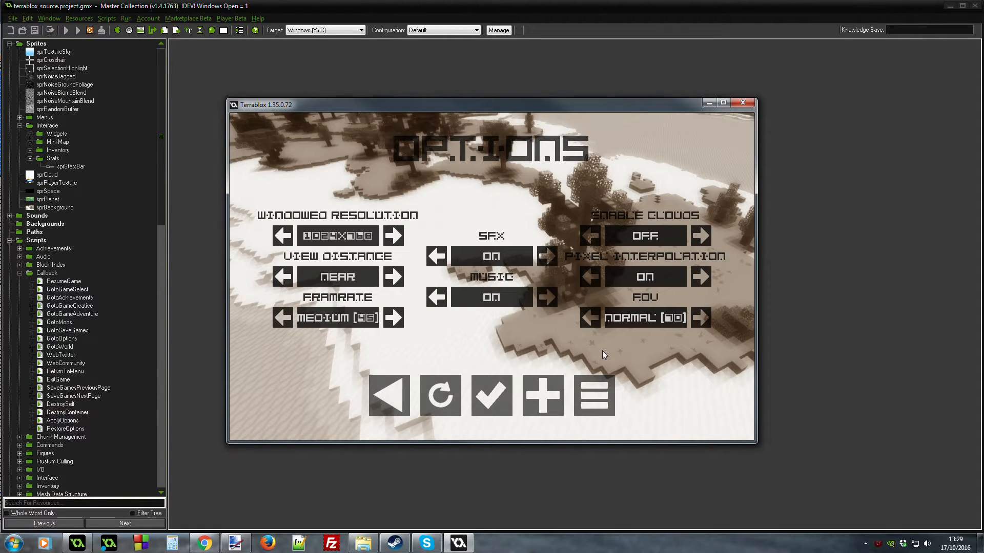
mouse_move(563, 369)
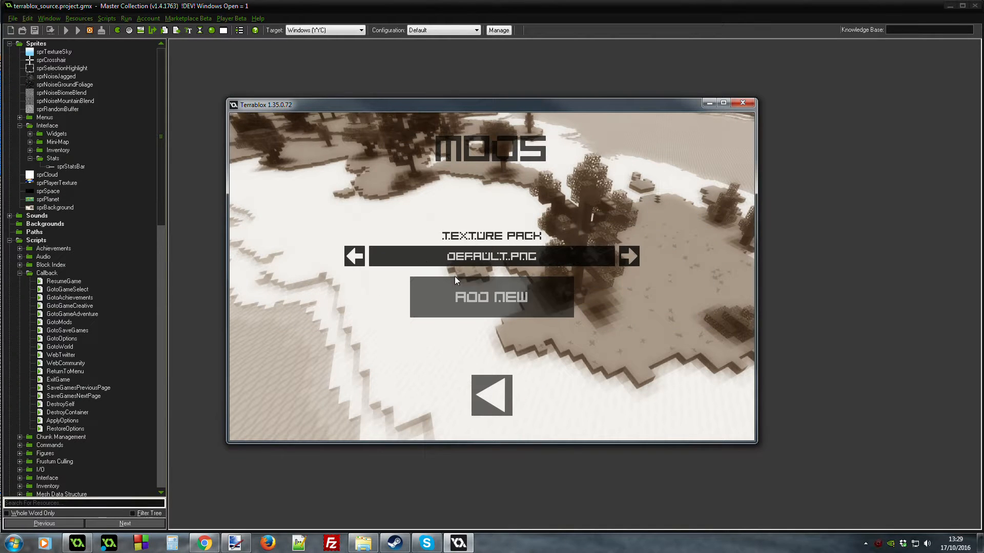
mouse_move(597, 313)
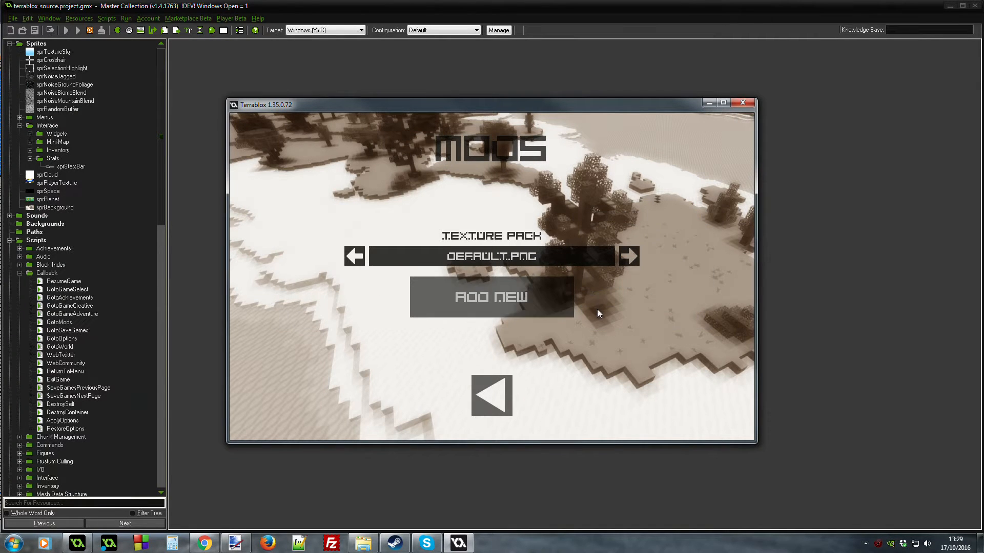
mouse_move(354, 187)
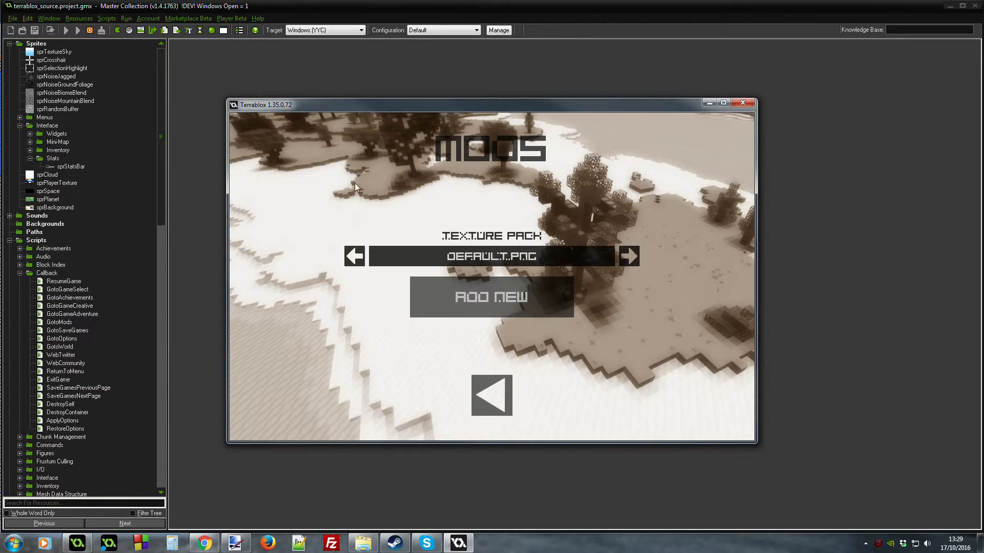
mouse_move(525, 244)
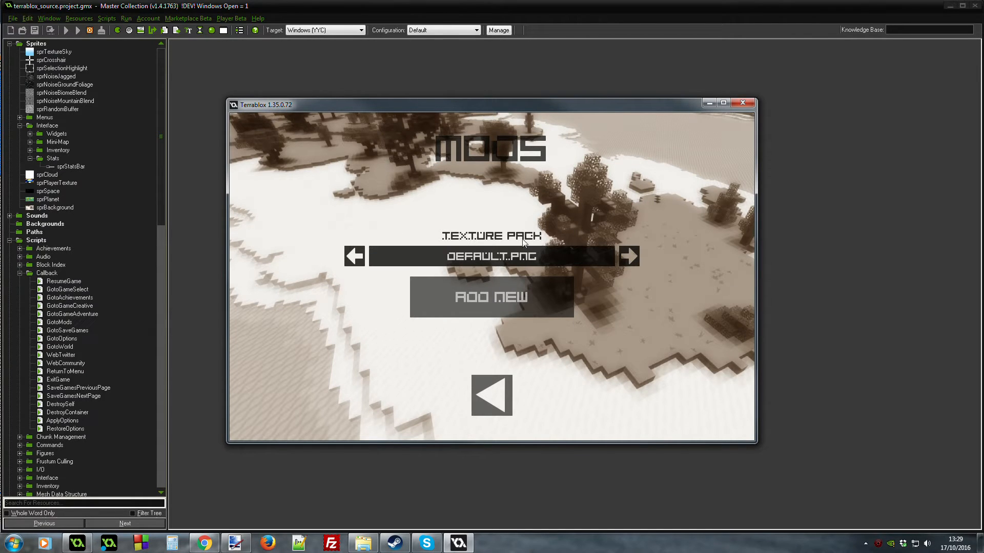
mouse_move(377, 257)
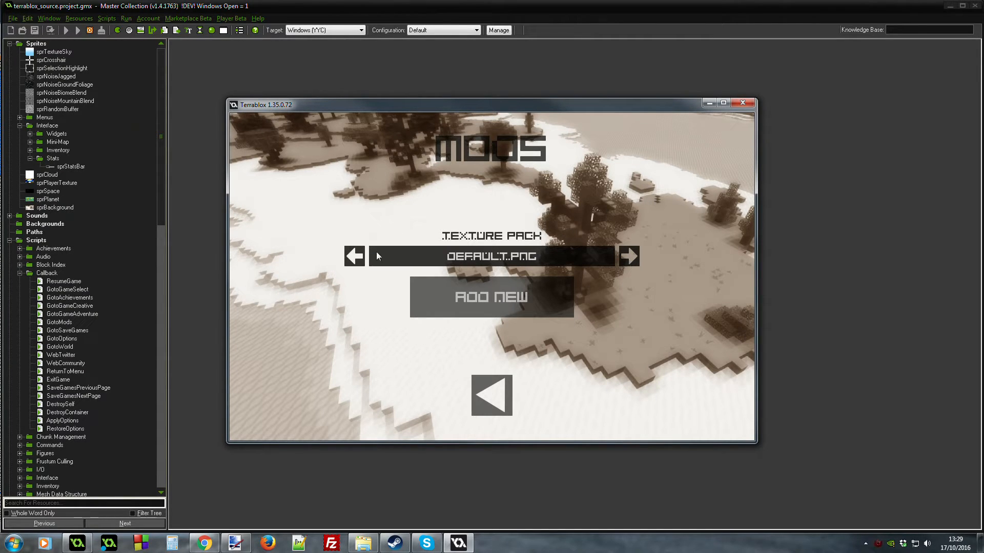
mouse_move(492, 395)
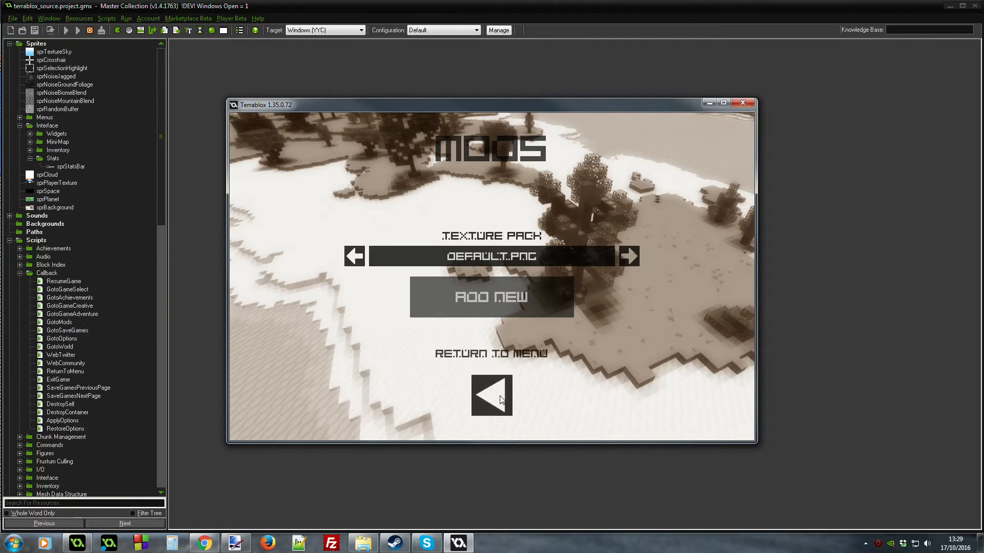
Leave the Mods screen showing the default texture pack and return to the title menu
left_click(491, 395)
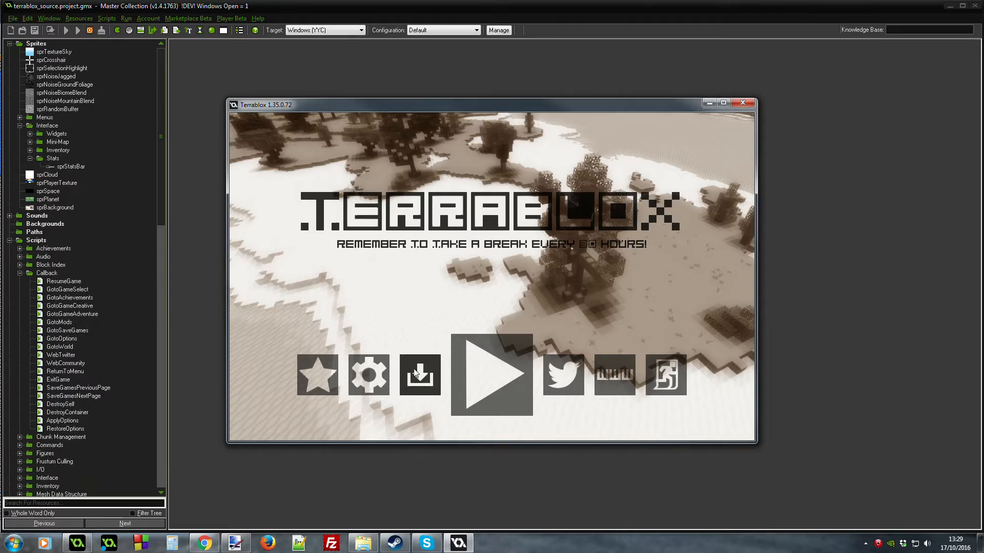
Open the Load Game list and load the creative save into gameplay
left_click(419, 375)
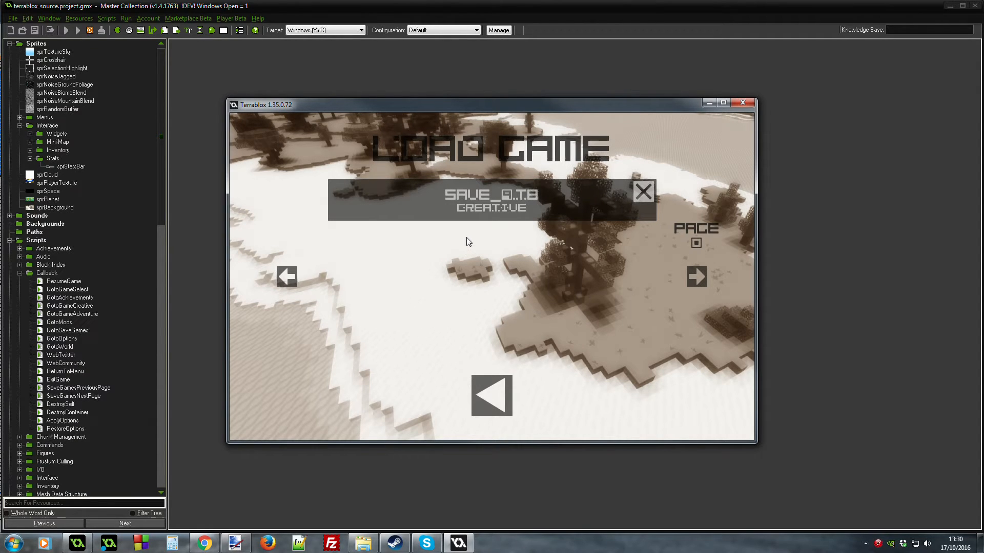
mouse_move(458, 227)
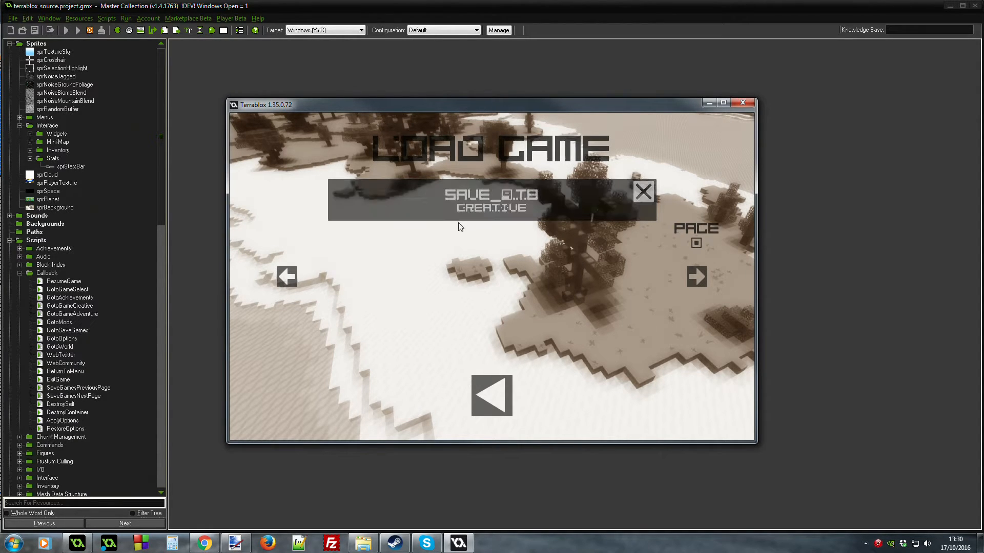
mouse_move(455, 228)
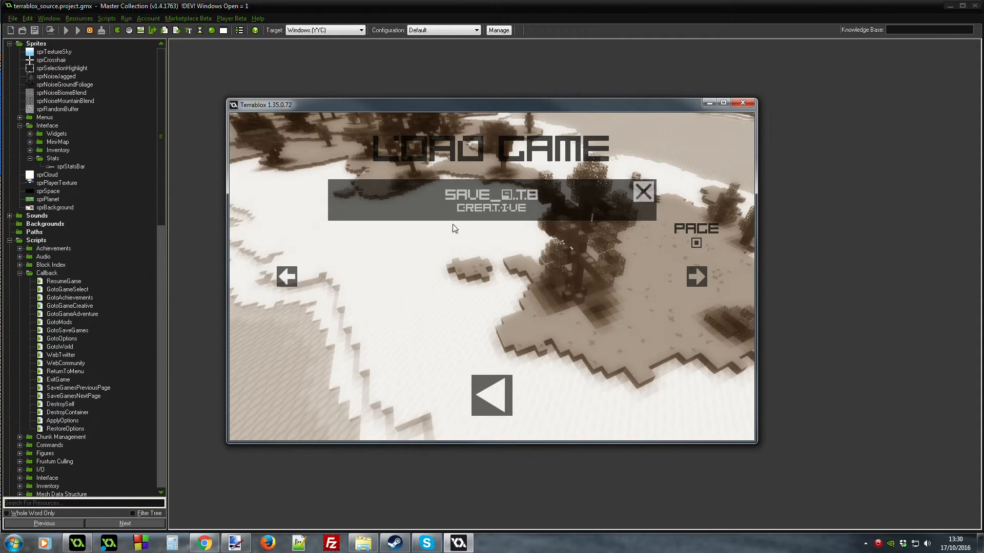
left_click(491, 200)
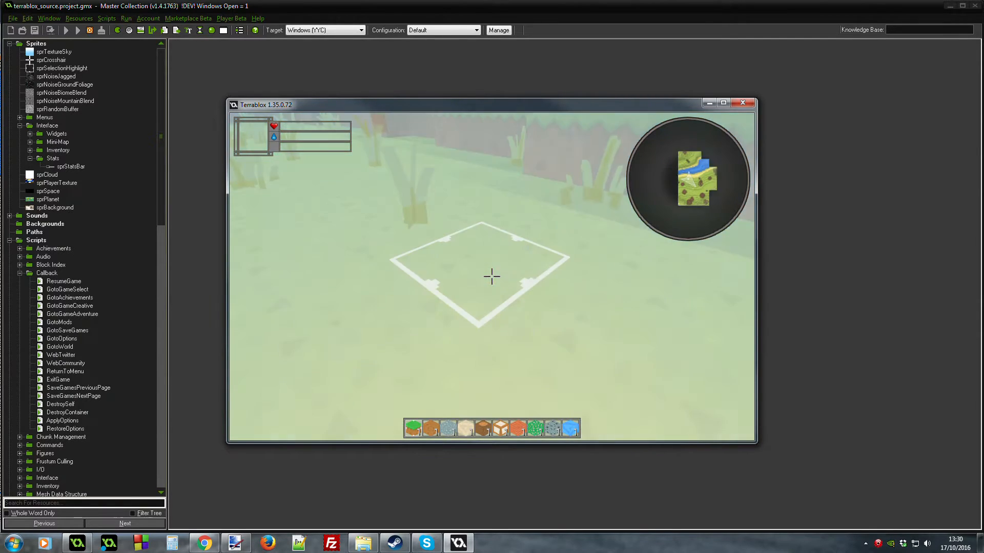